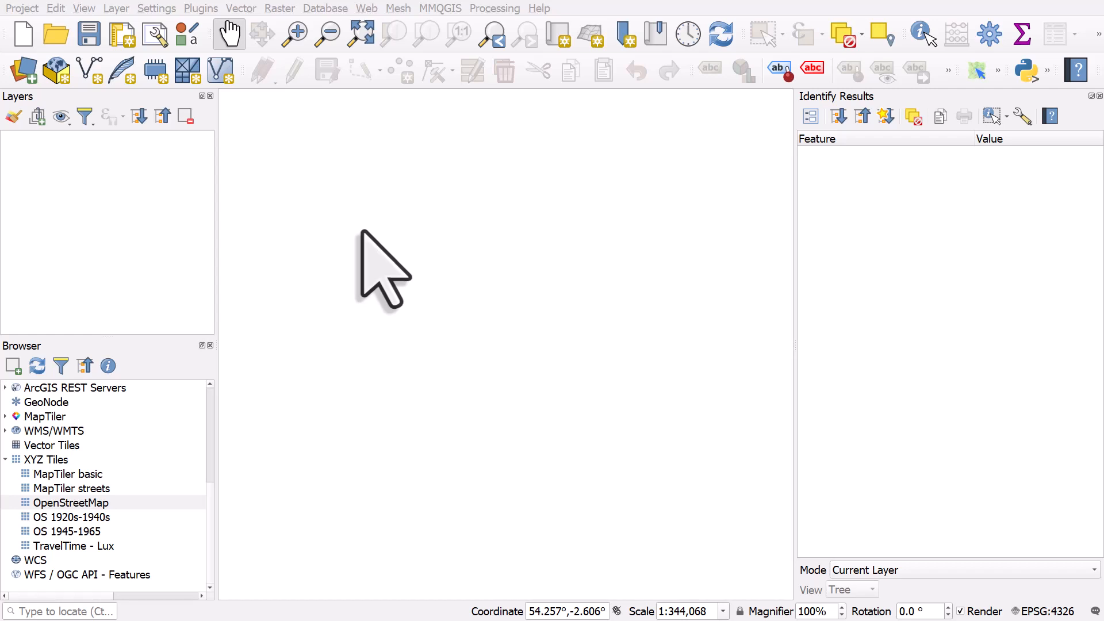
{"action": "mouse_move", "coordinate": [80, 501]}
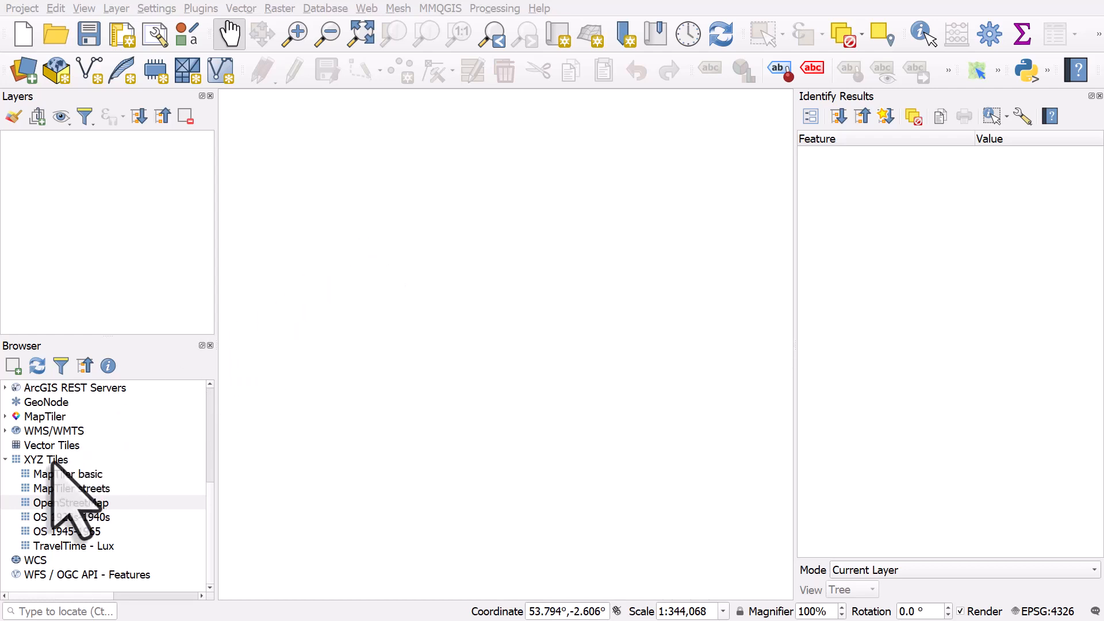
- Add the OpenStreetMap XYZ tiles as a basemap under the greggs-uk points, accepting the suggested transformation
{"action": "left_click", "coordinate": [46, 458]}
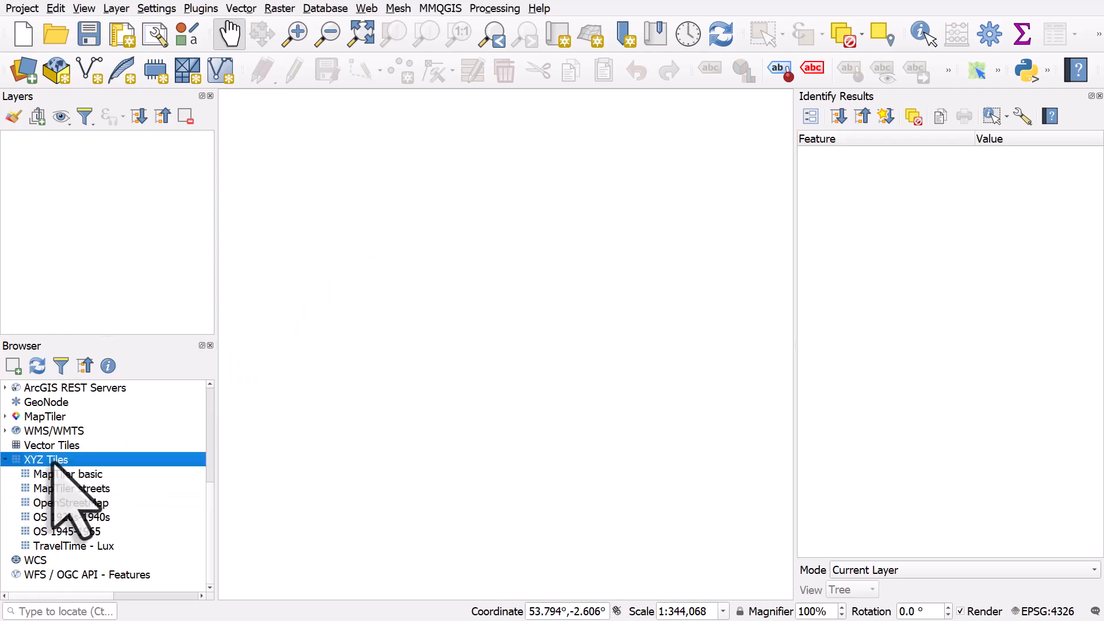
{"action": "double_click", "coordinate": [72, 503]}
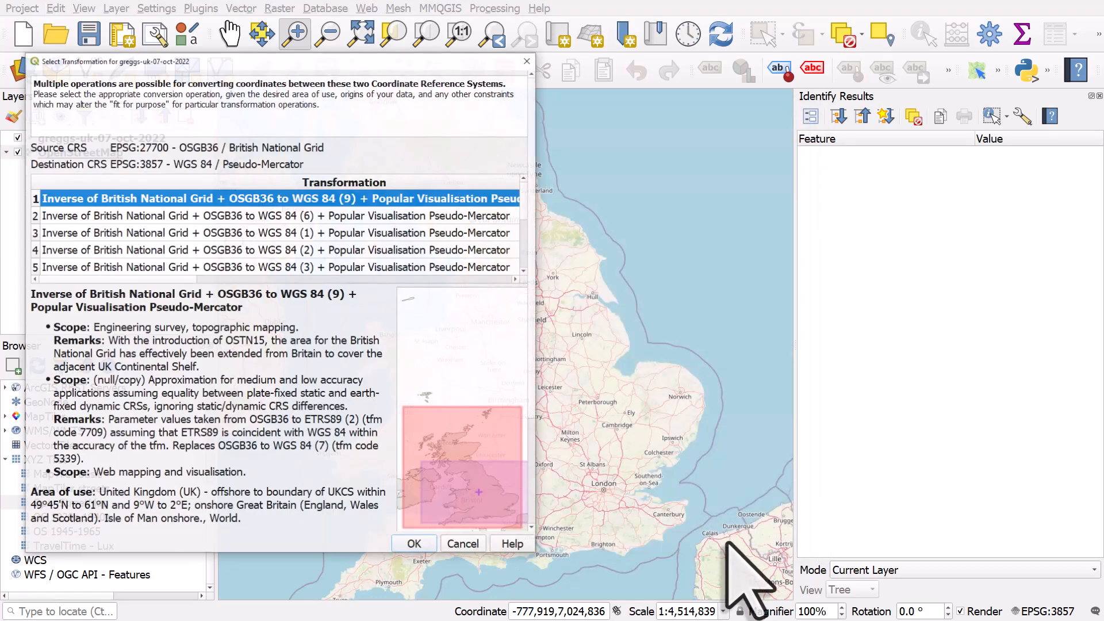
{"action": "left_click", "coordinate": [413, 543]}
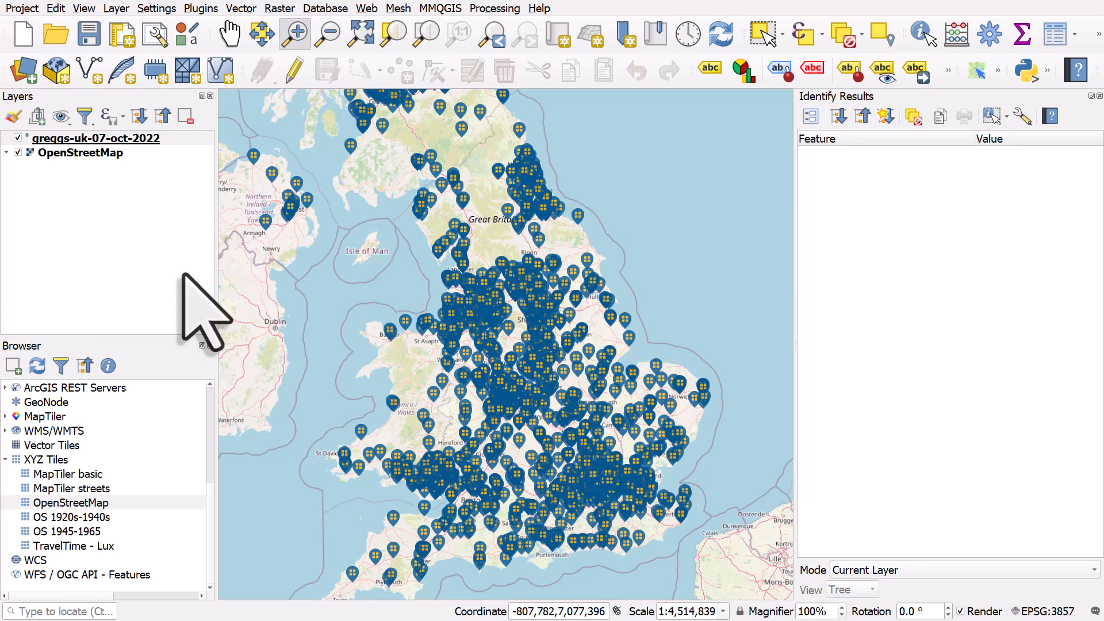
{"action": "mouse_move", "coordinate": [324, 339]}
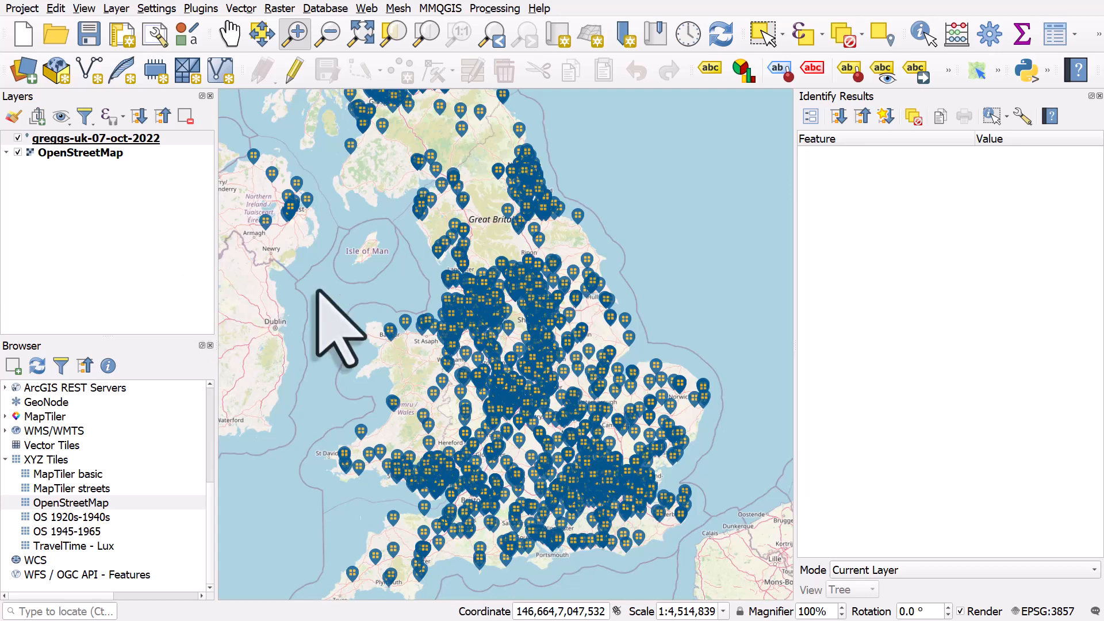
{"action": "mouse_move", "coordinate": [651, 380]}
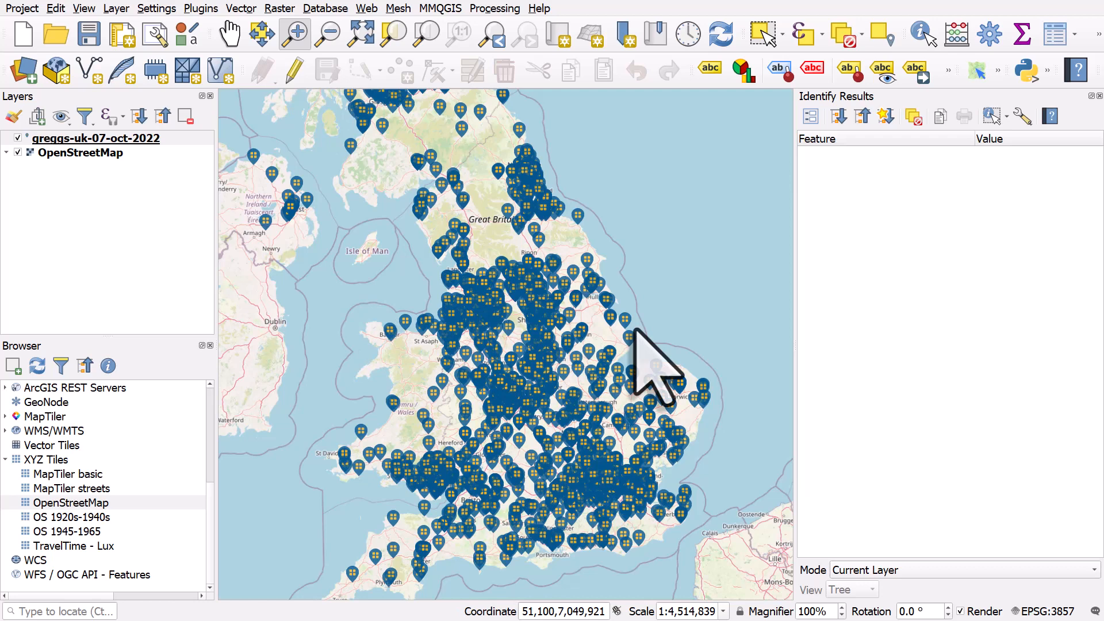
{"action": "mouse_move", "coordinate": [647, 366]}
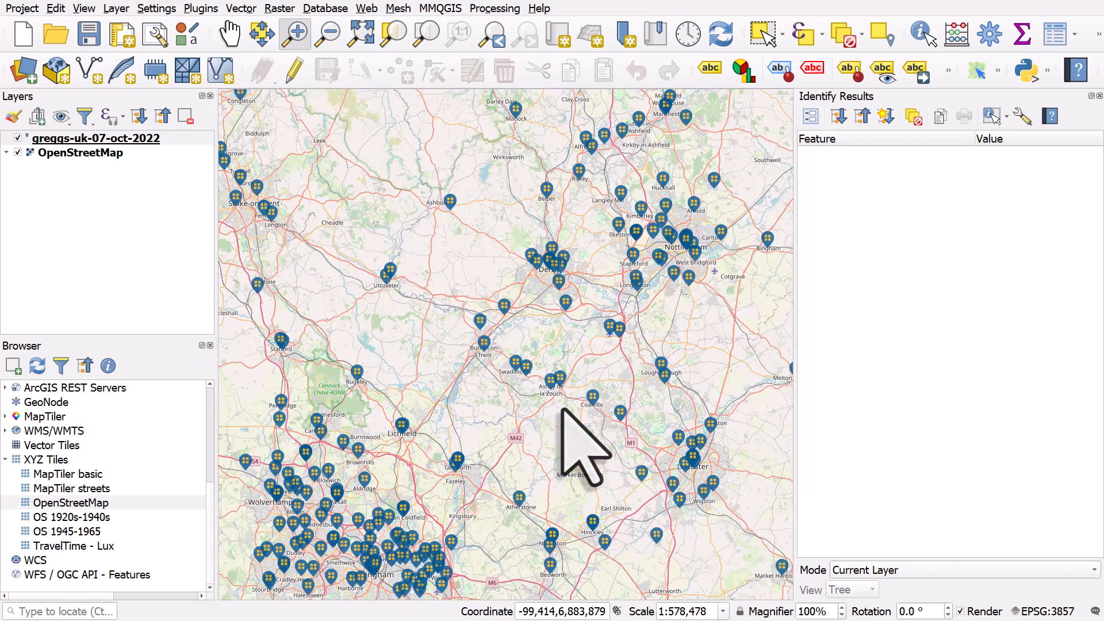
- Render the OpenStreetMap layer in grayscale 'By lightness' via its Symbology settings
{"action": "left_click", "coordinate": [83, 151]}
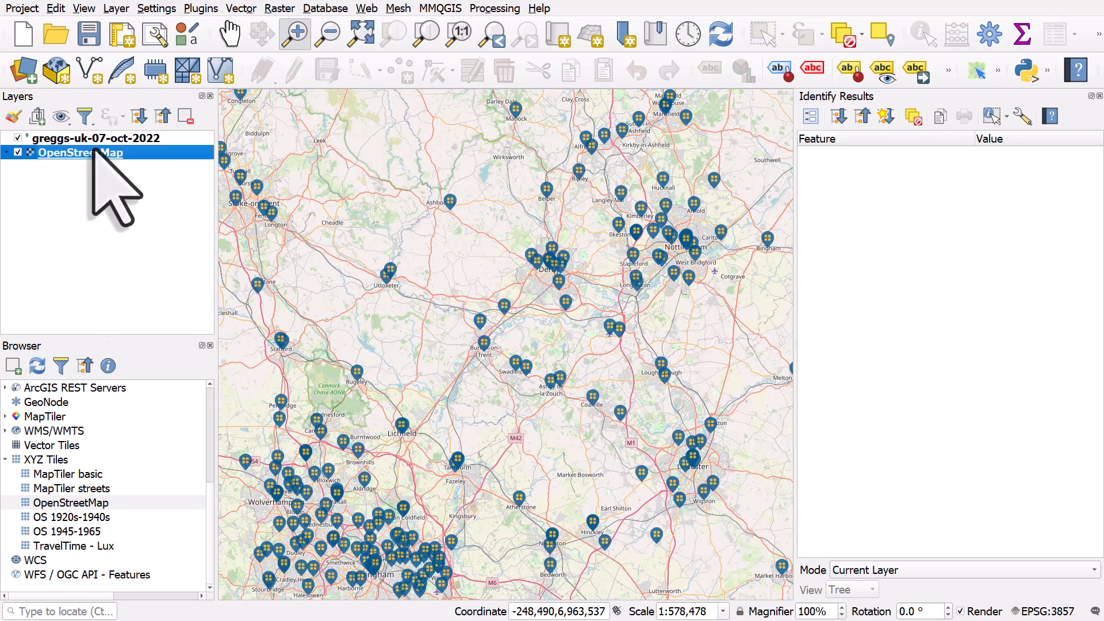
{"action": "double_click", "coordinate": [81, 152]}
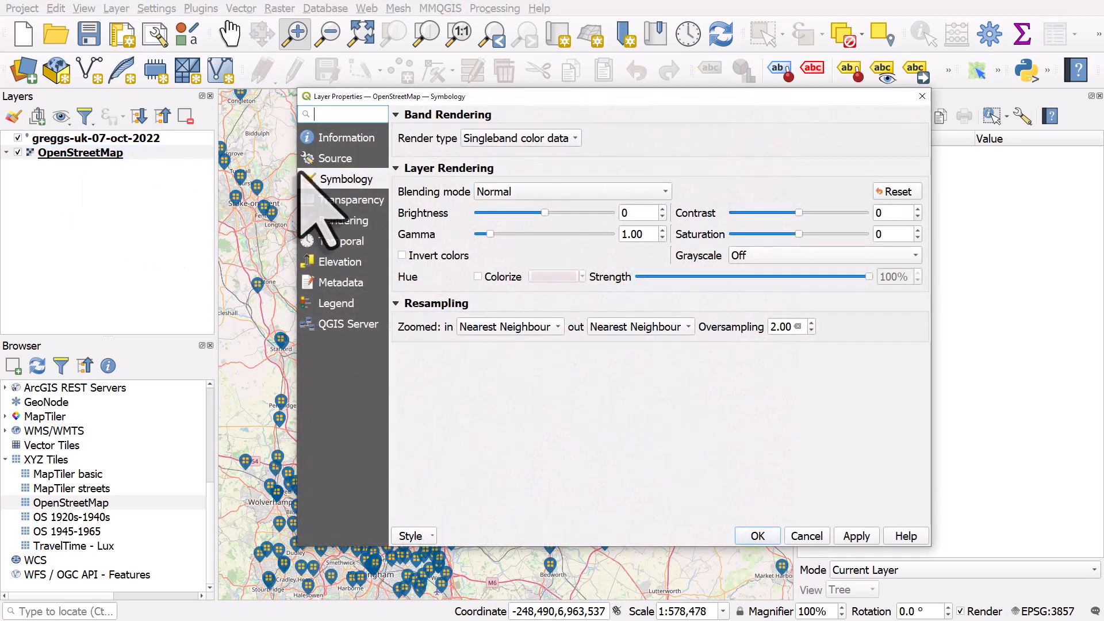
{"action": "mouse_move", "coordinate": [395, 219]}
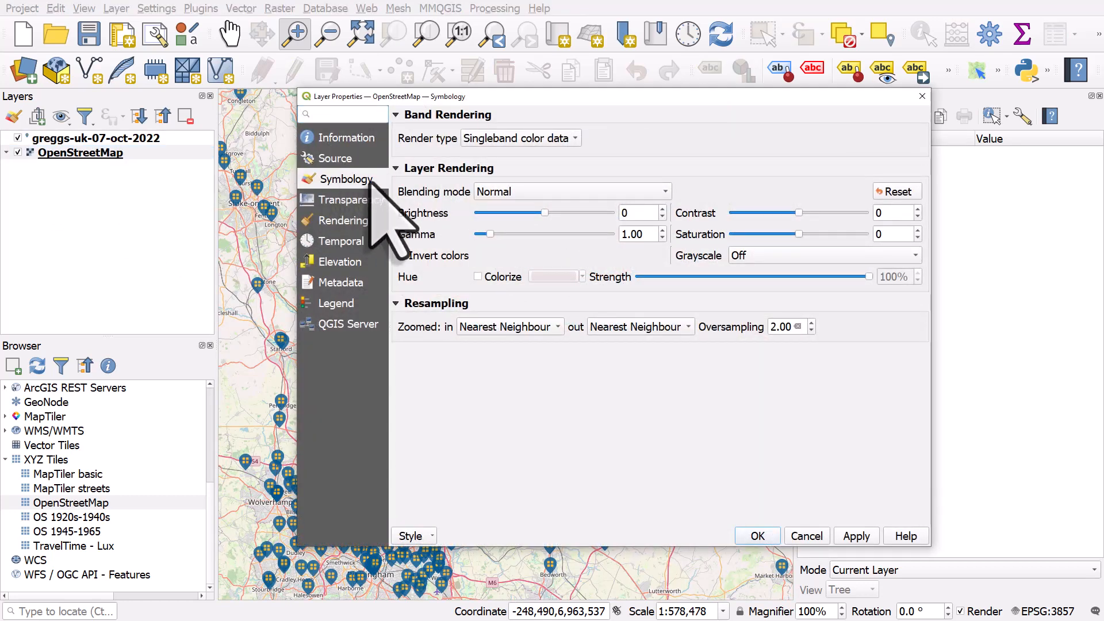
{"action": "left_click", "coordinate": [822, 255]}
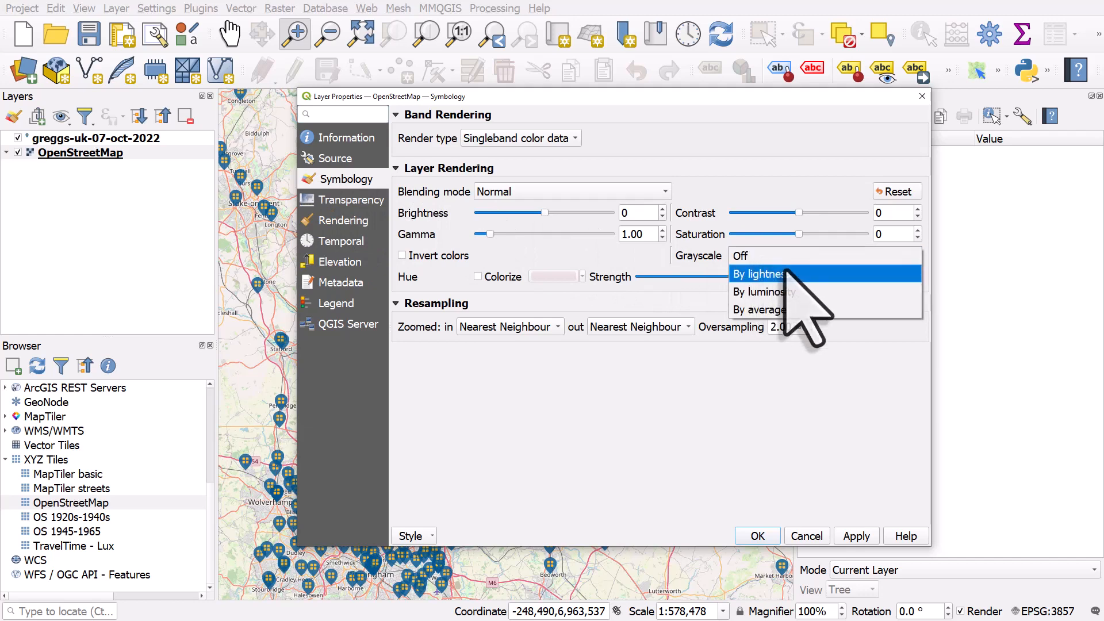
{"action": "left_click", "coordinate": [764, 274]}
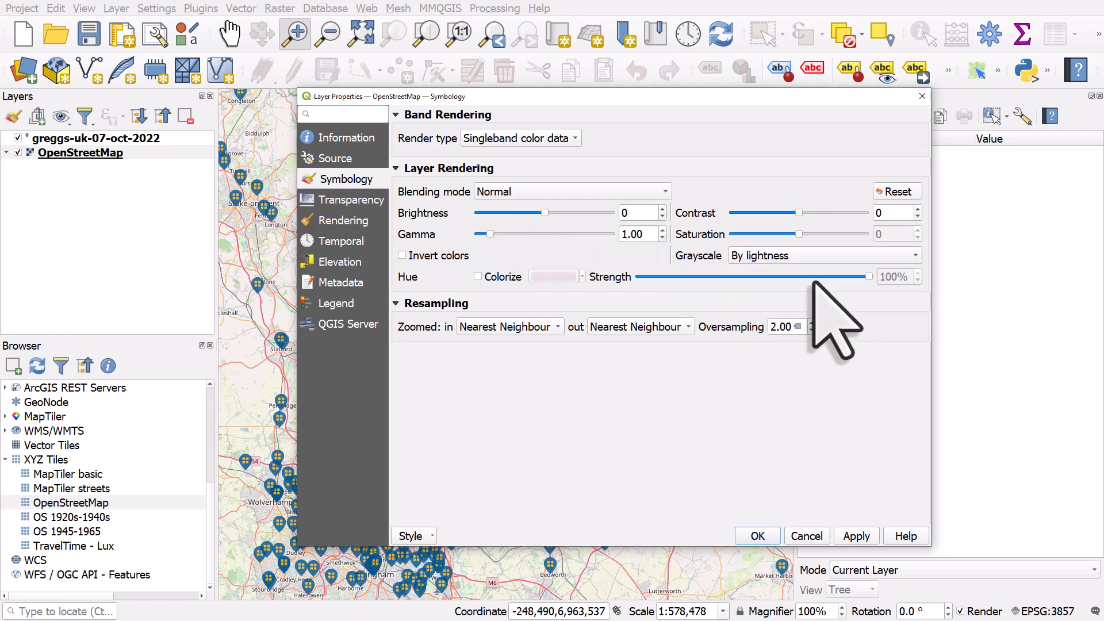
{"action": "left_click", "coordinate": [757, 536]}
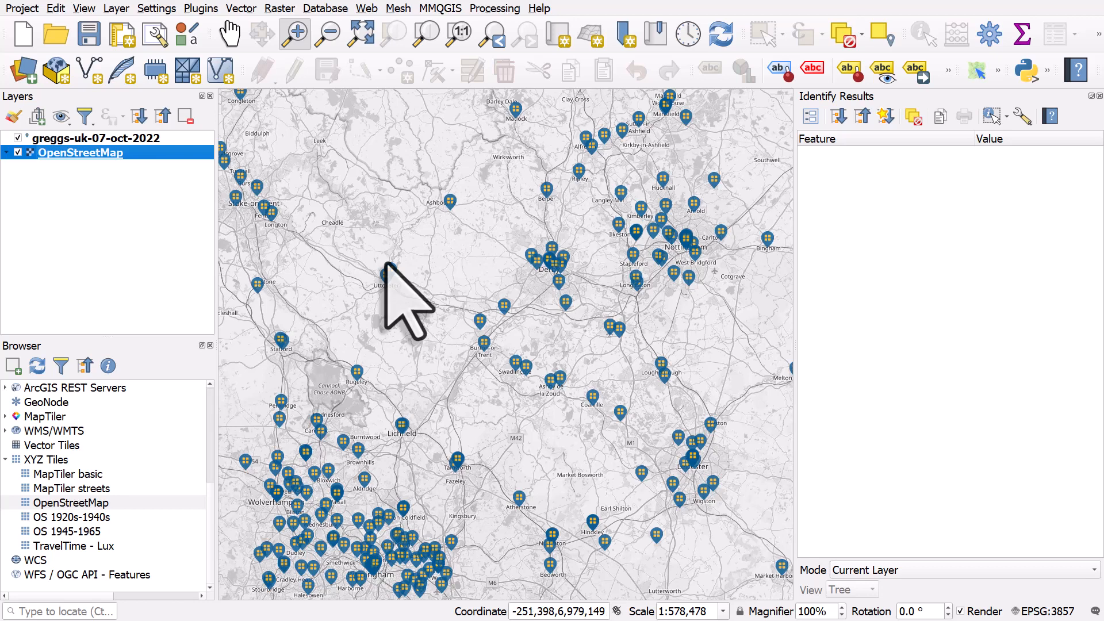
{"action": "mouse_move", "coordinate": [99, 205]}
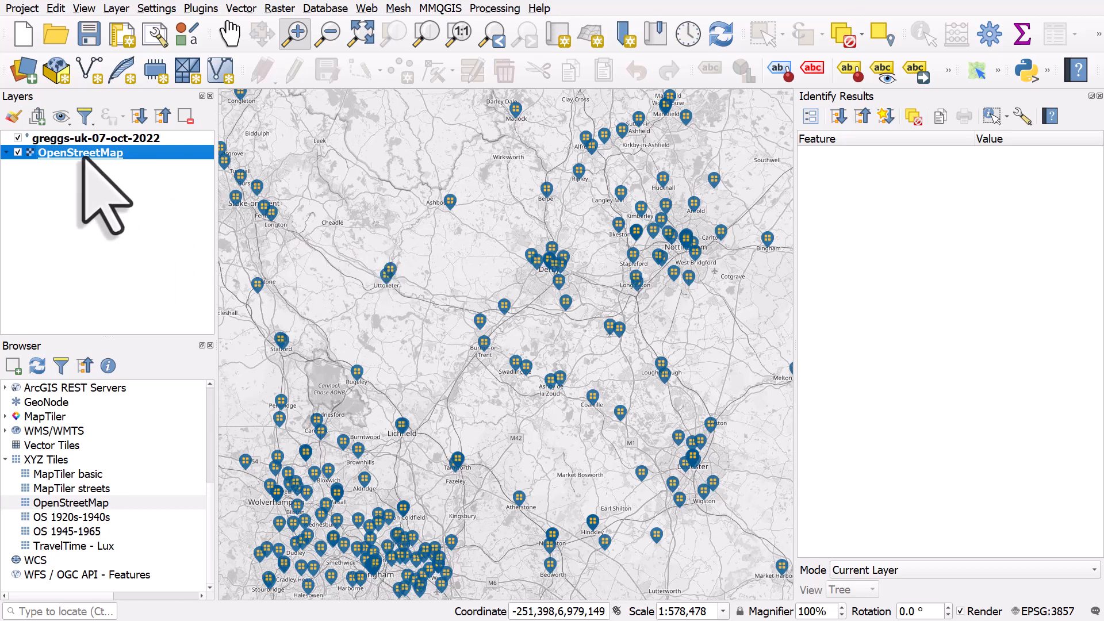
- Invert the basemap's colours and apply the dark theme
{"action": "double_click", "coordinate": [80, 152]}
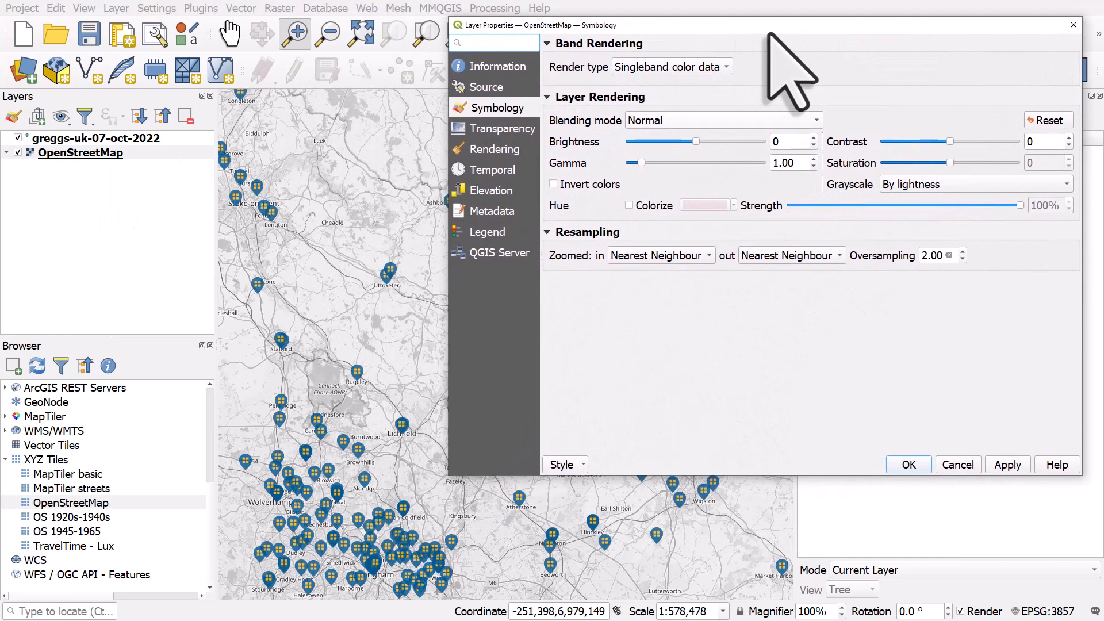
{"action": "left_click", "coordinate": [554, 184]}
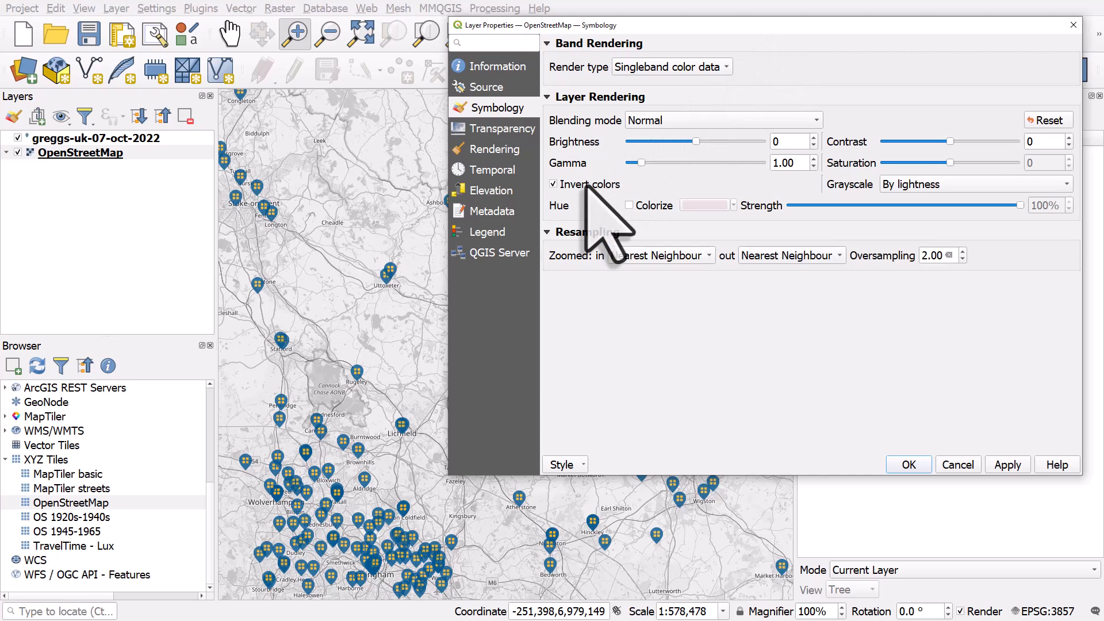
{"action": "left_click", "coordinate": [1008, 464]}
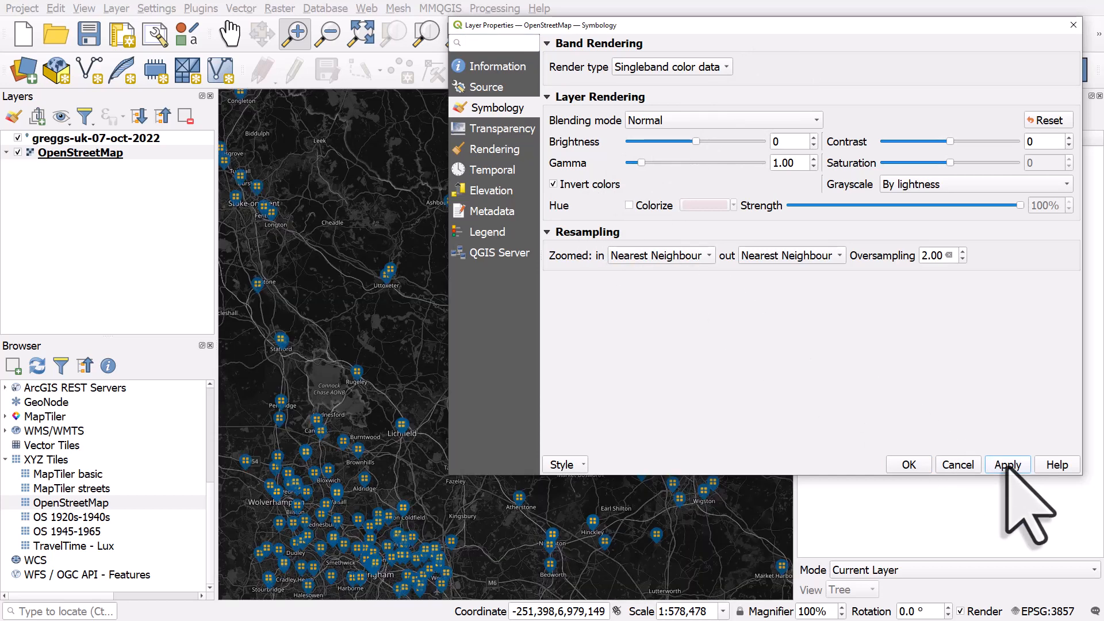
{"action": "mouse_move", "coordinate": [654, 265]}
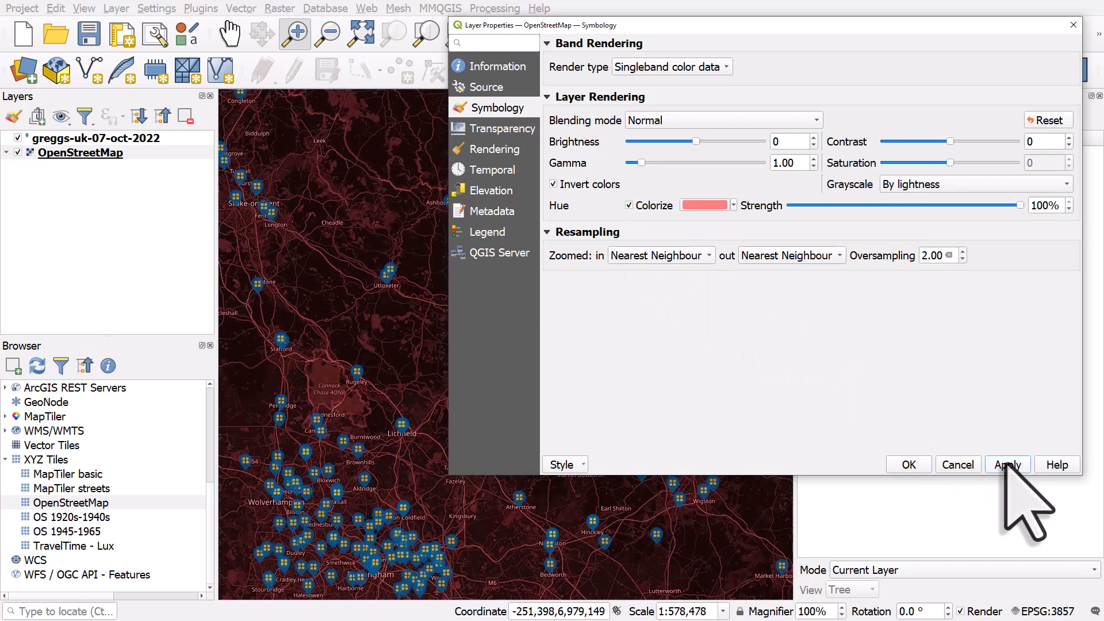
{"action": "mouse_move", "coordinate": [756, 262]}
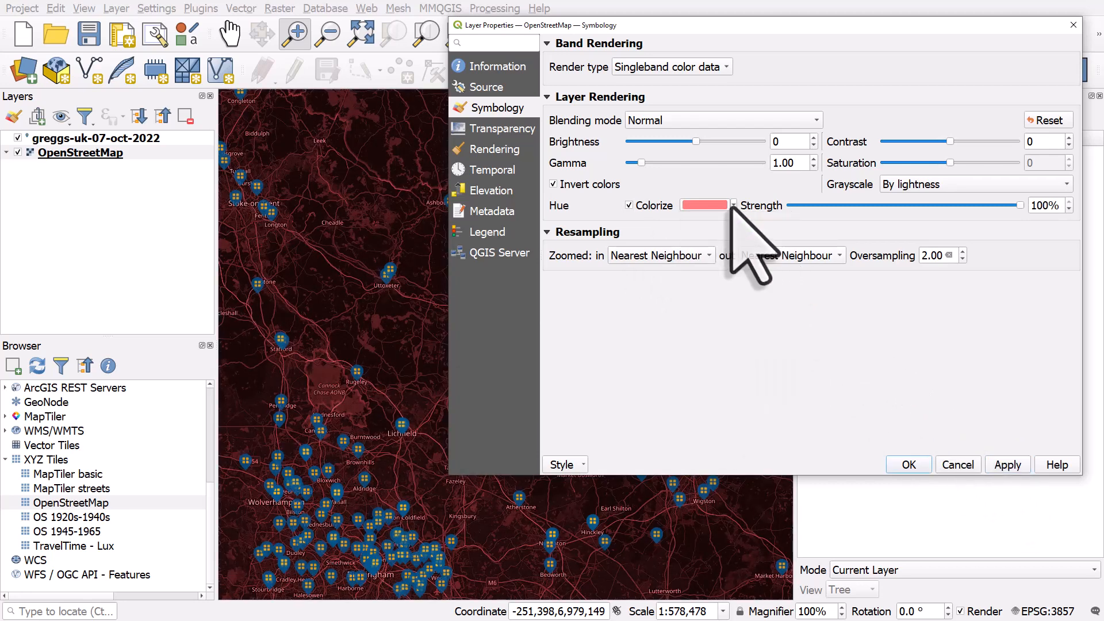
- Colorize the inverted basemap with a dark blue tint and apply it
{"action": "left_click", "coordinate": [704, 205]}
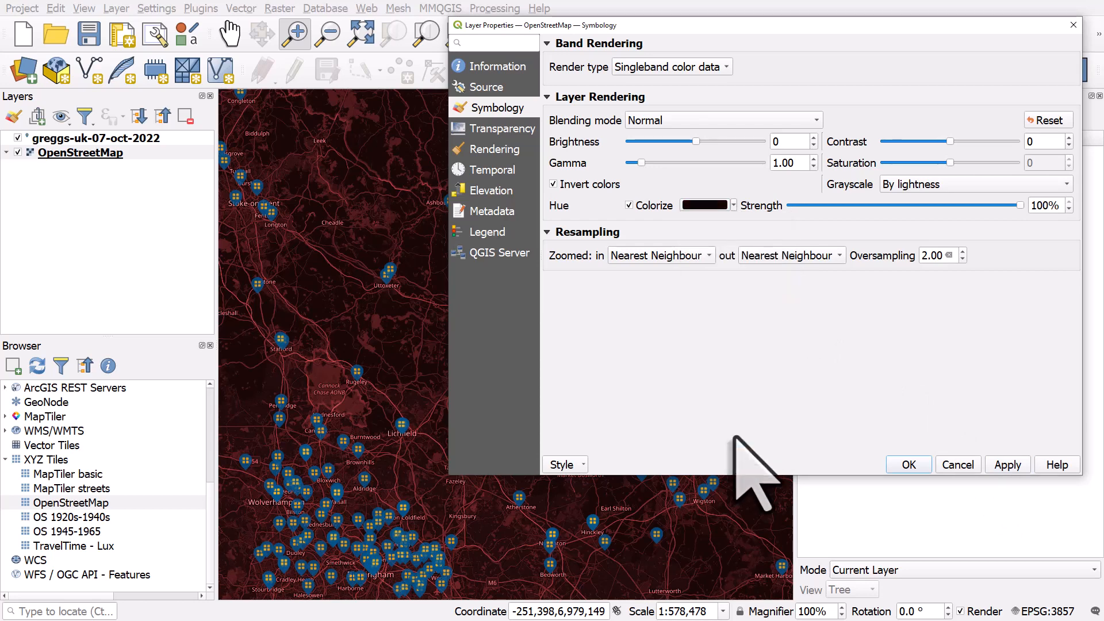
{"action": "left_click", "coordinate": [703, 205]}
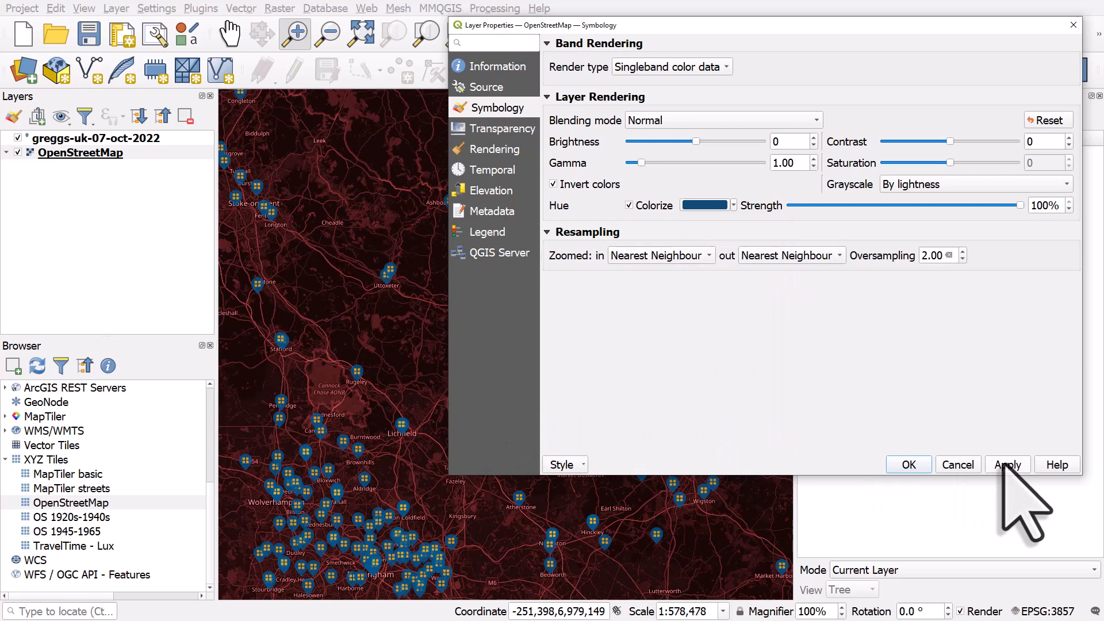
{"action": "left_click", "coordinate": [1008, 464]}
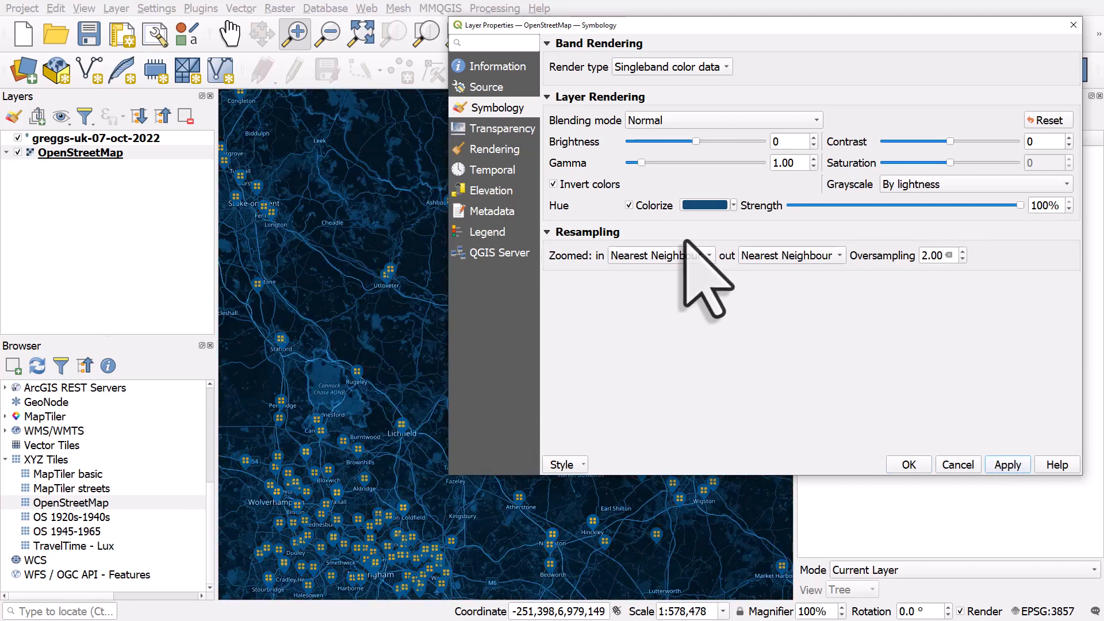
{"action": "mouse_move", "coordinate": [673, 268]}
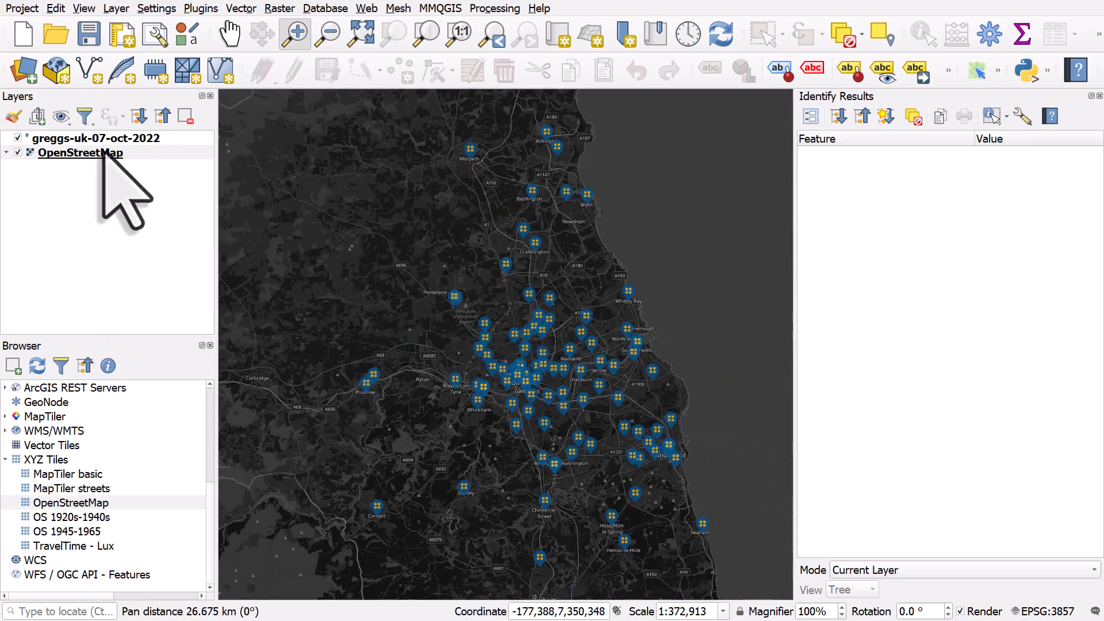
- Reopen the OpenStreetMap layer's Symbology settings over the north-east store cluster
{"action": "double_click", "coordinate": [81, 153]}
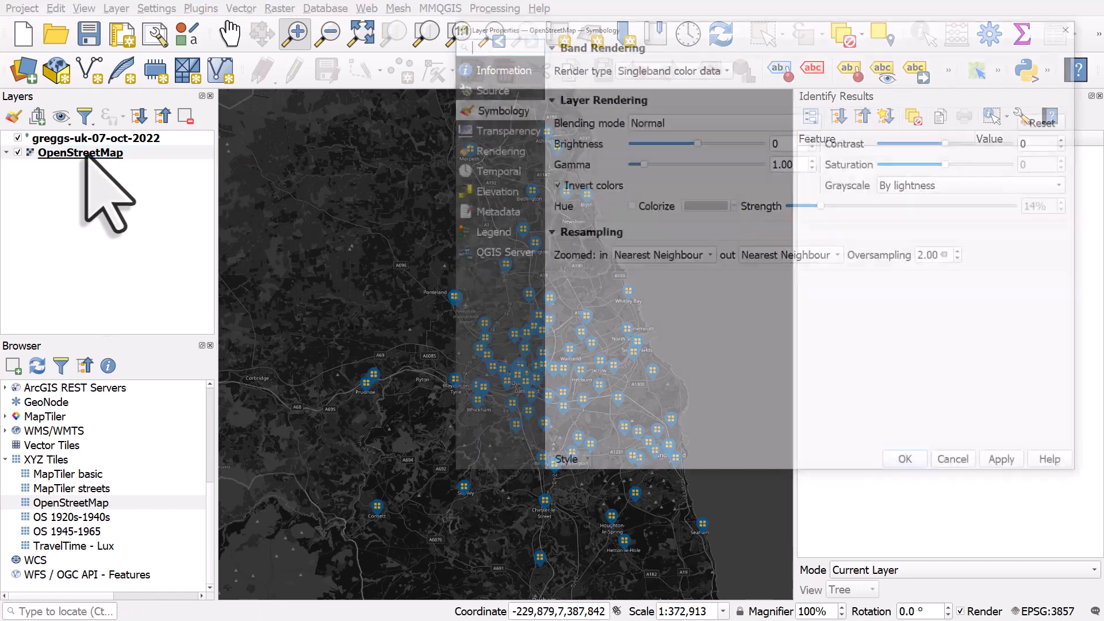